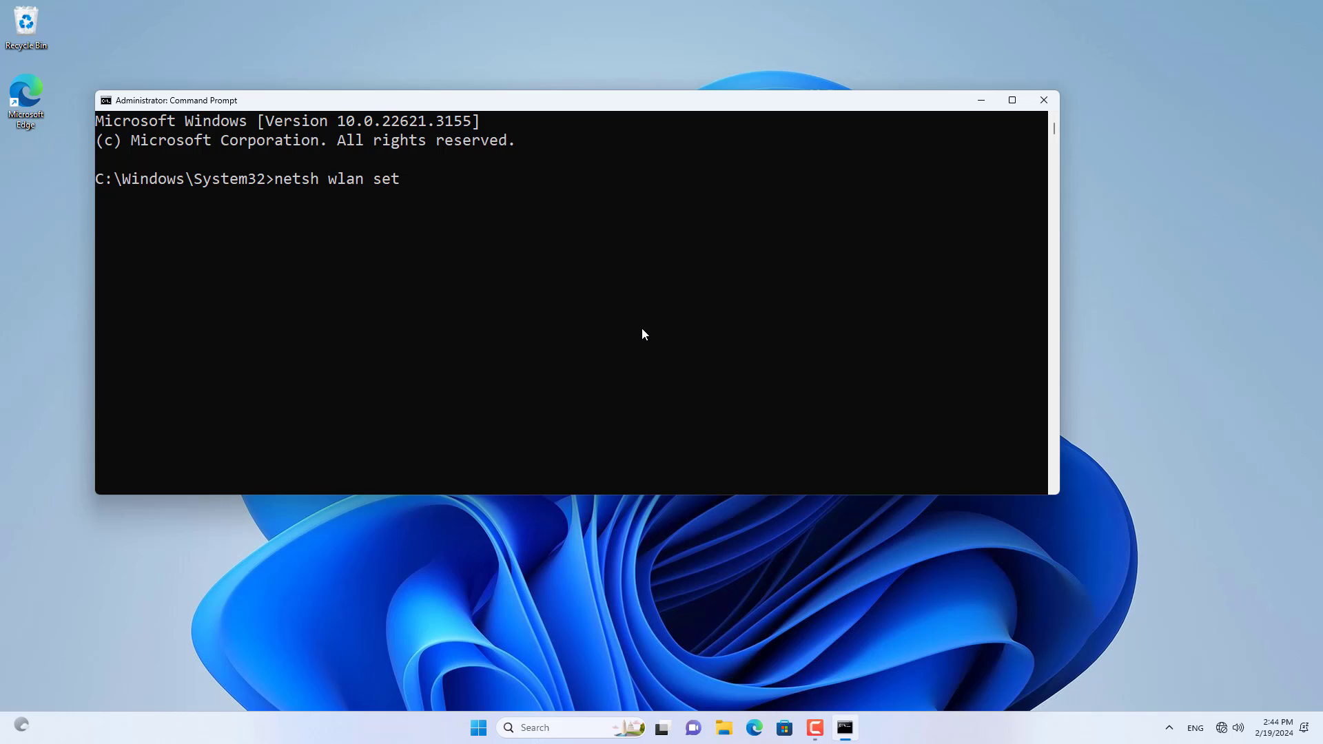
{"action": "type", "text": "hostednetwork mode=all"}
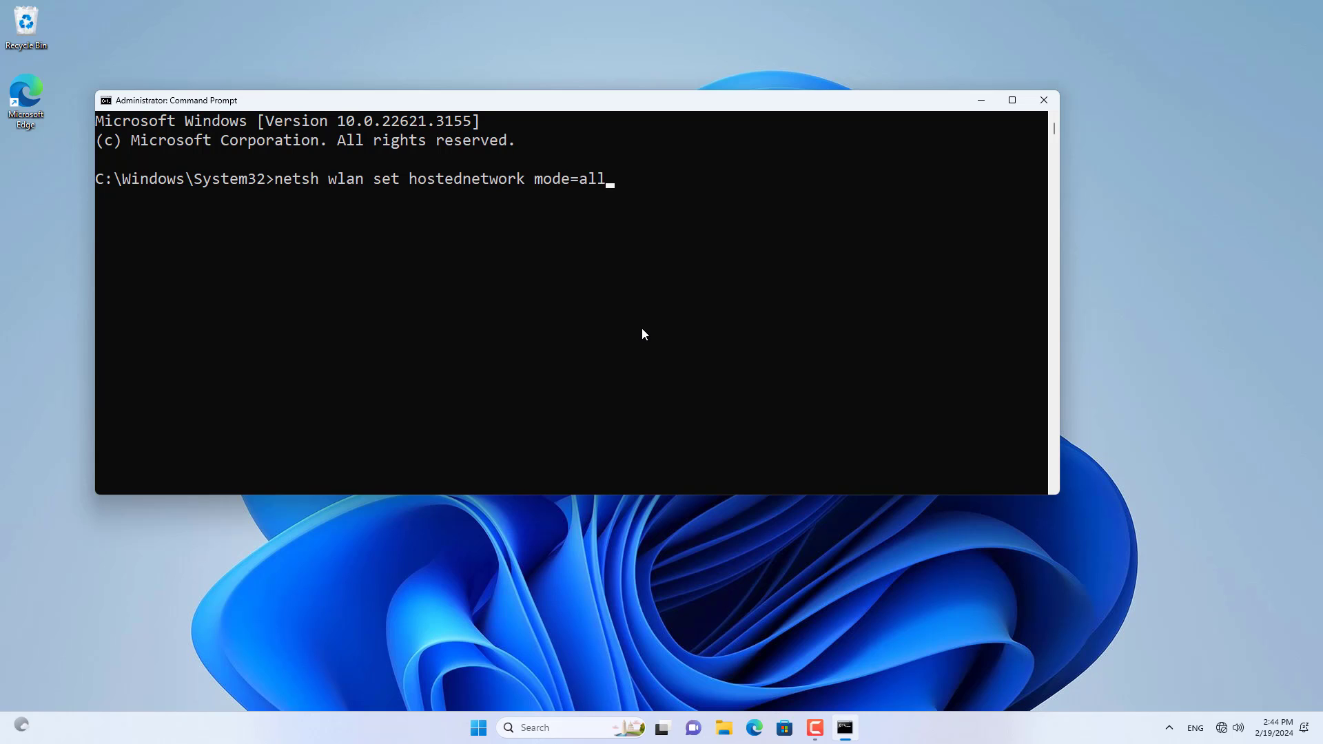
{"action": "type", "text": "ow ssid=PC01 key"}
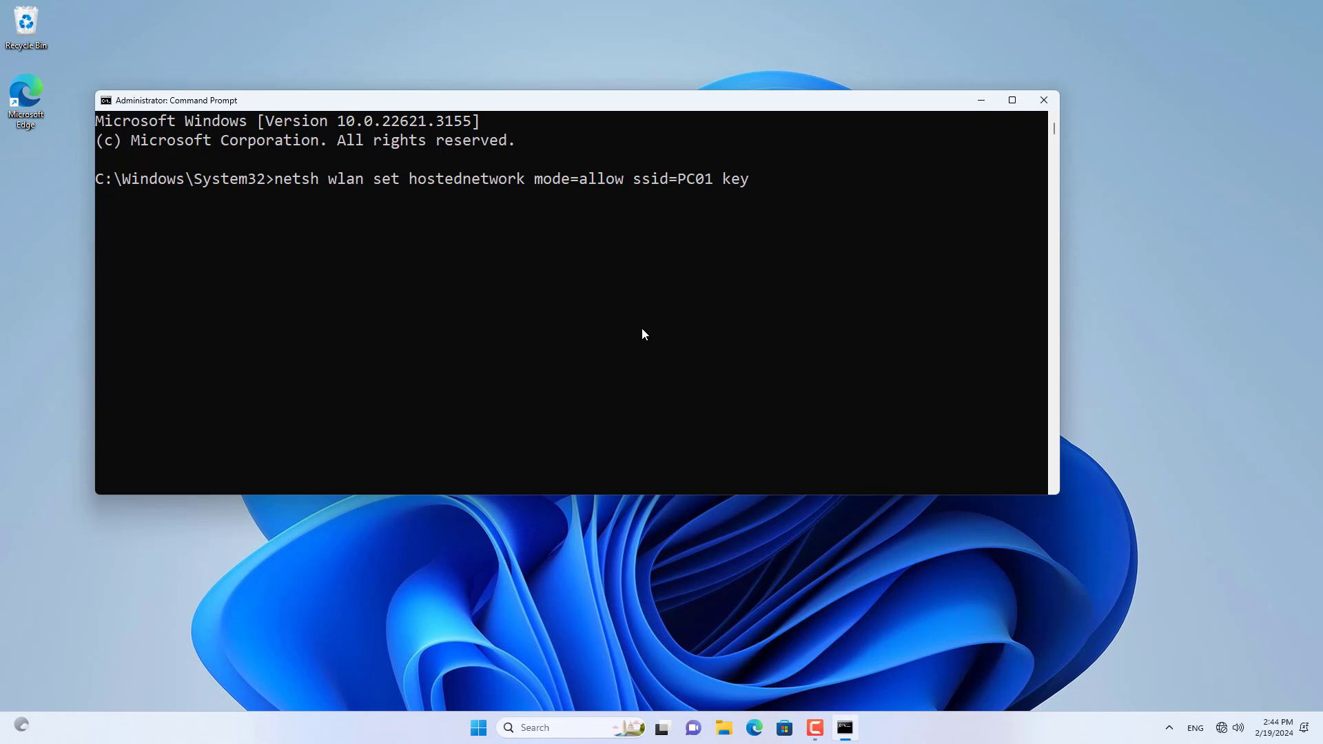
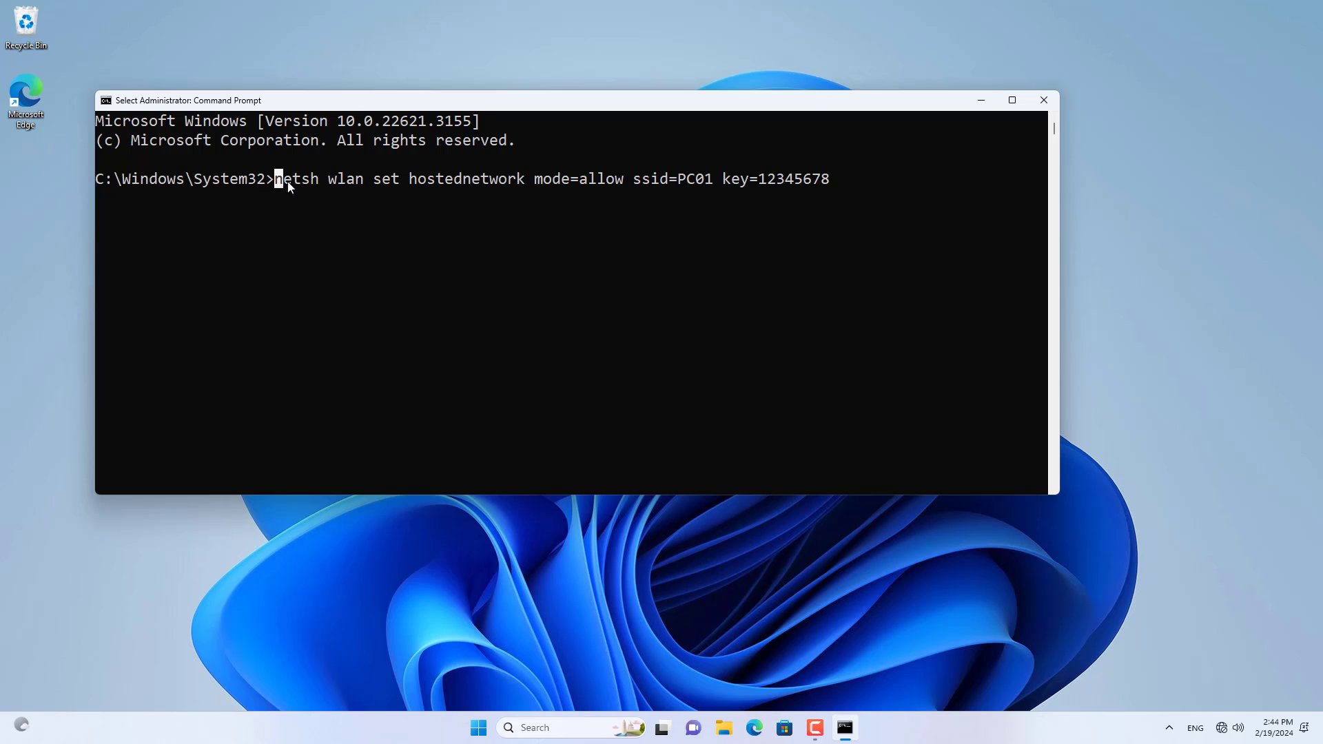
{"action": "key", "text": "enter"}
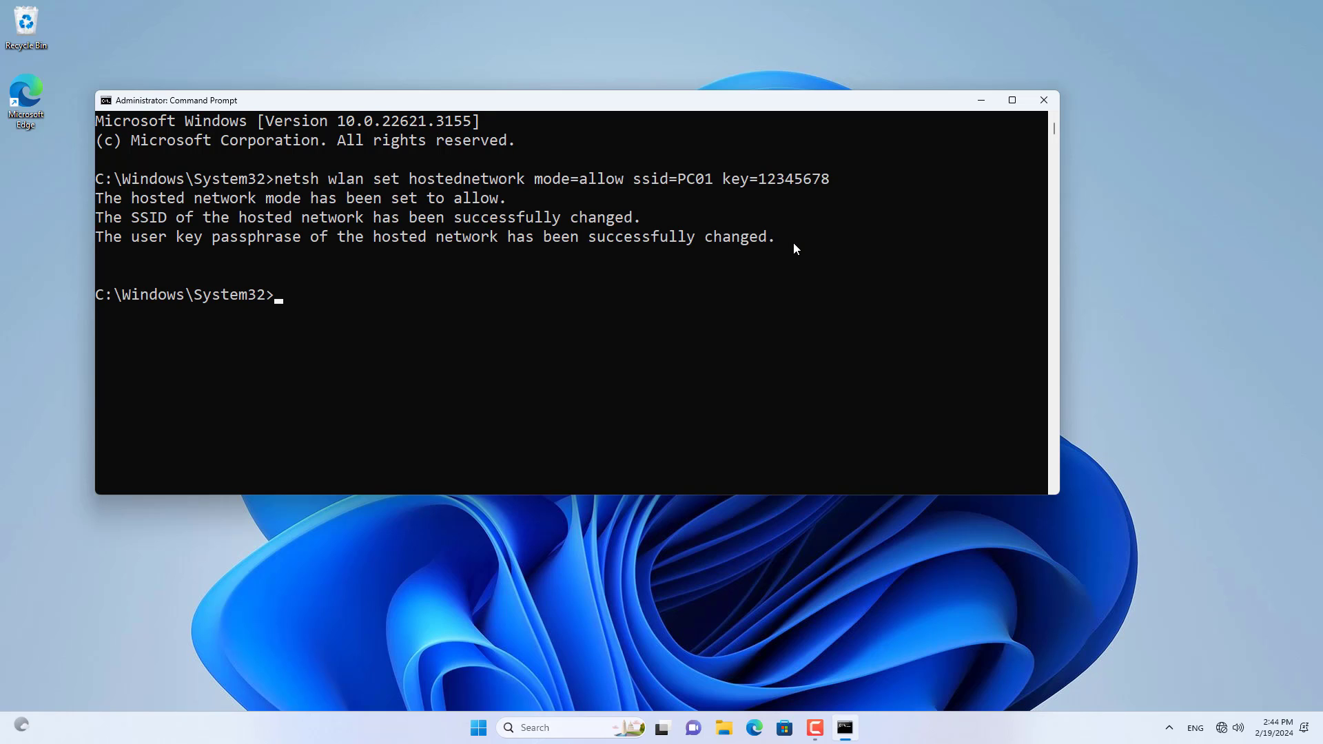
{"action": "type", "text": "netsh wlan start hostednetwork"}
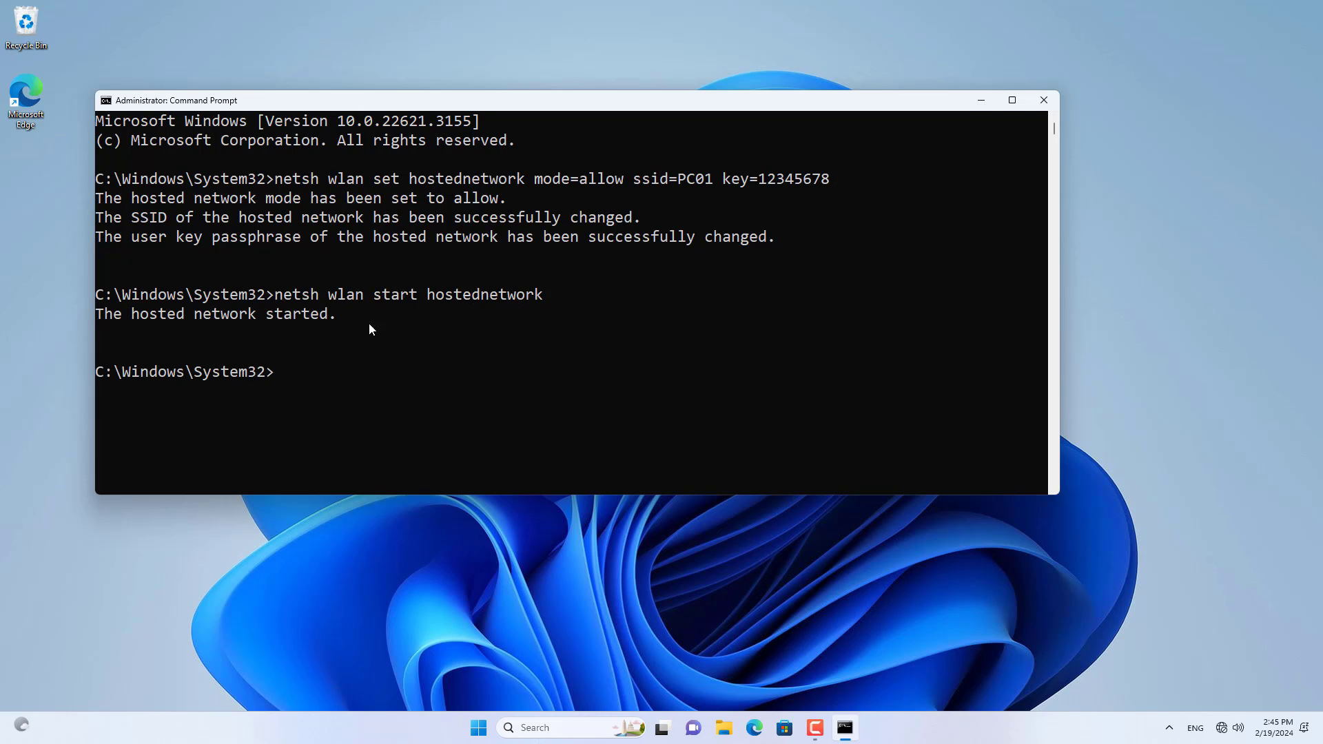
Step: Select the hosted network start command, then run hostname to display the computer's name
{"action": "left_click_drag", "start_coordinate": [96, 313], "coordinate": [342, 313]}
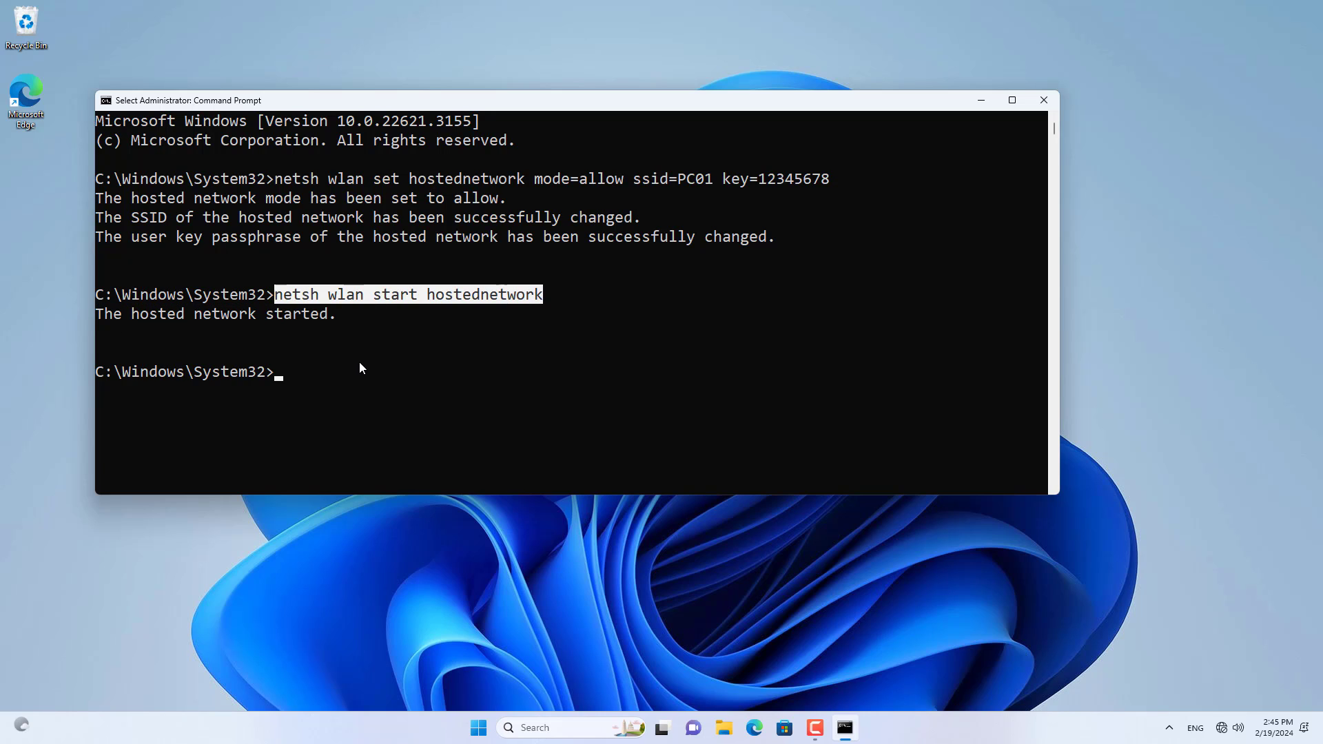
{"action": "type", "text": "hostname"}
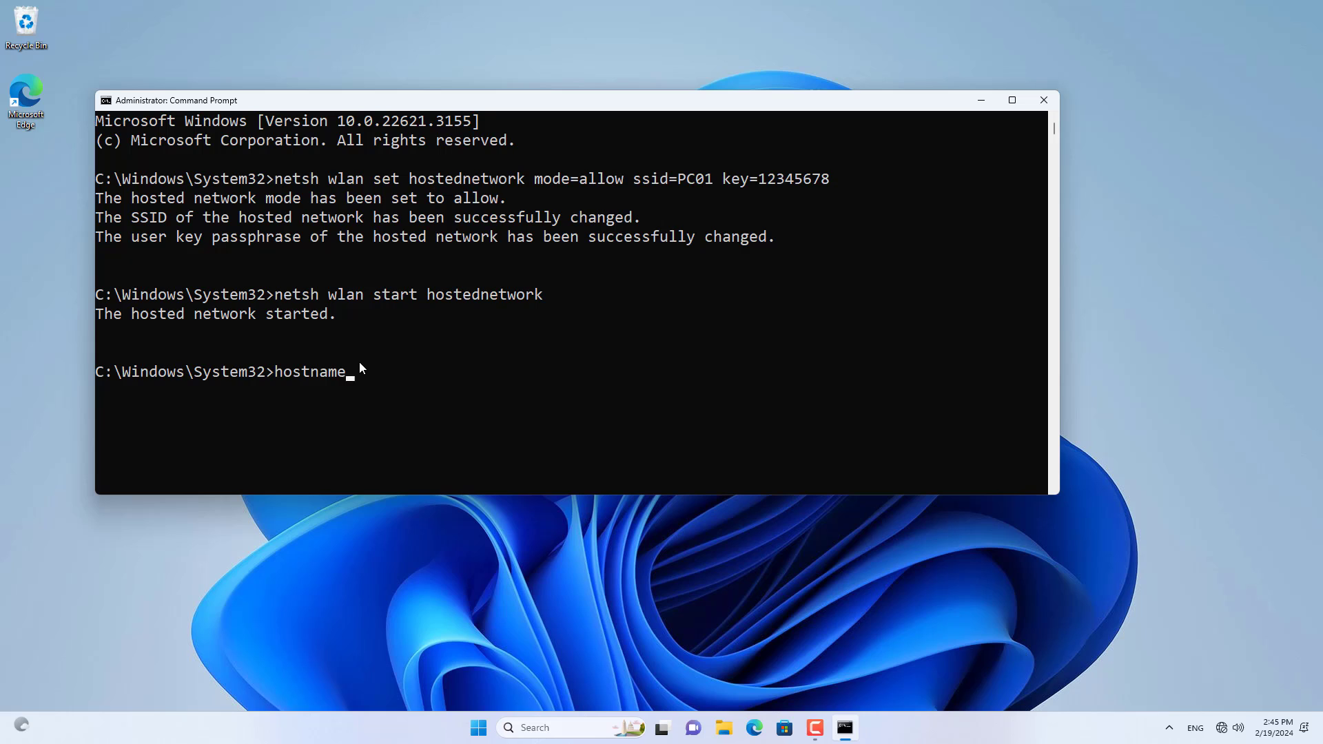
{"action": "key", "text": "enter"}
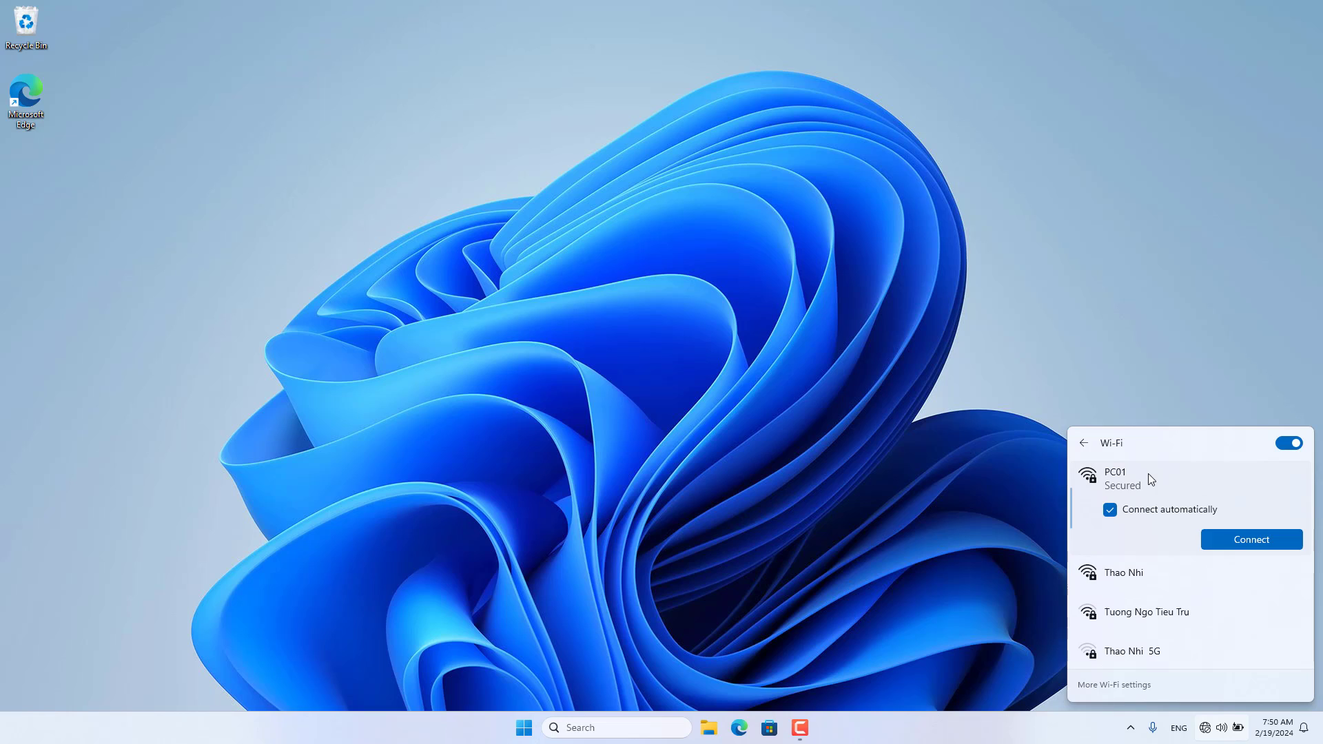
Step: Connect the laptop to PC01 and submit its security key
{"action": "left_click", "coordinate": [1251, 539]}
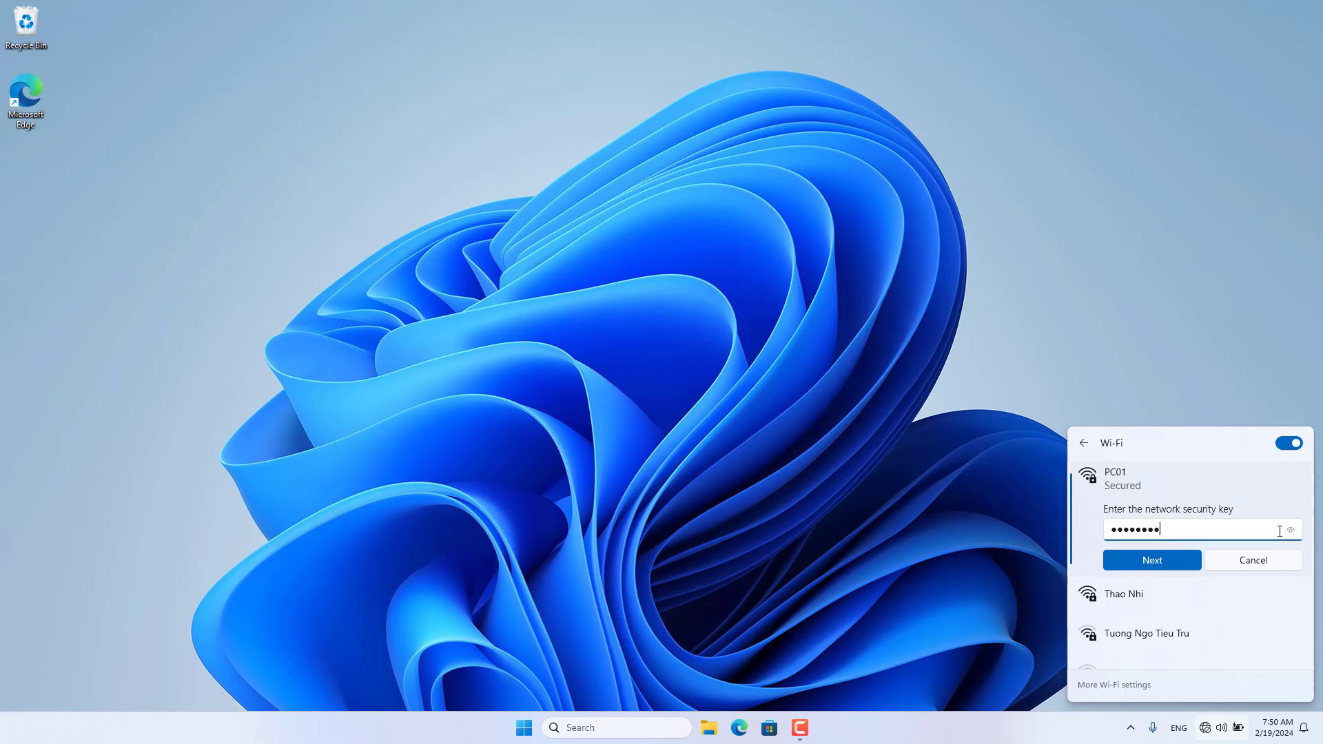
{"action": "mouse_move", "coordinate": [1218, 558]}
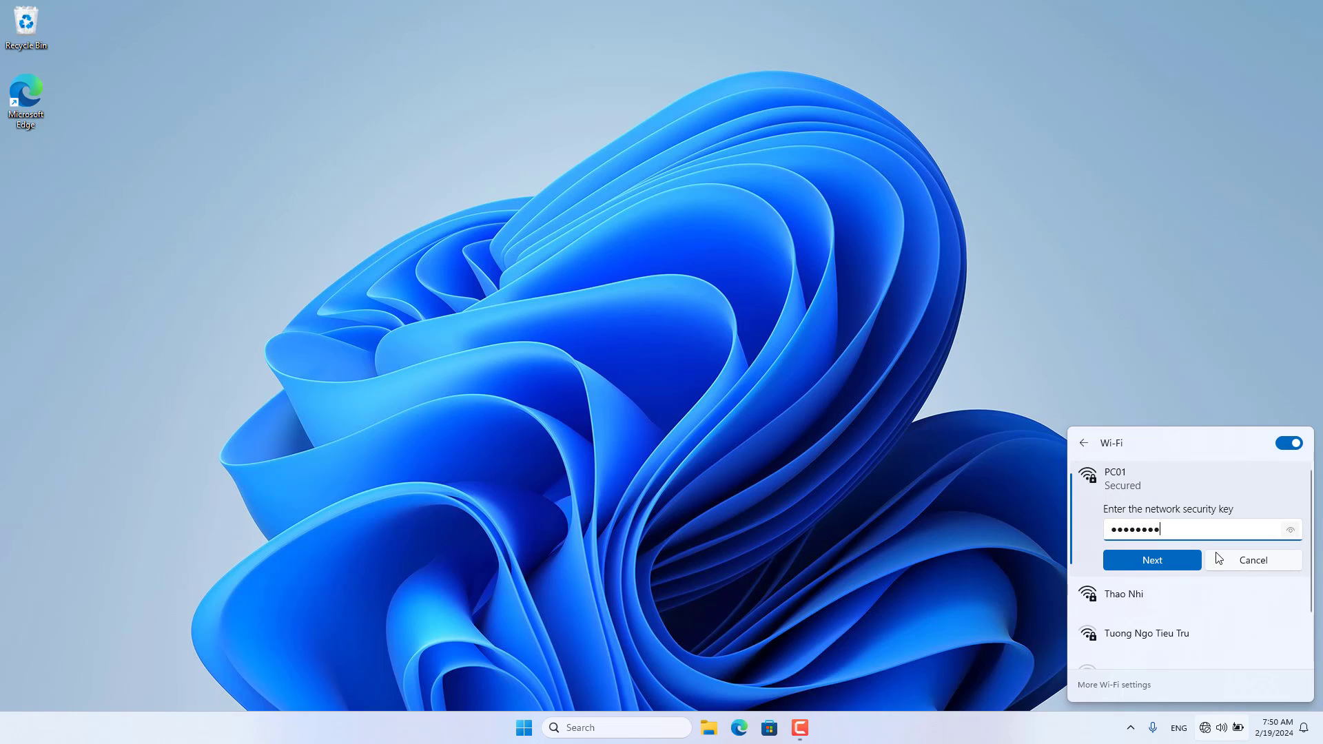
{"action": "left_click", "coordinate": [1151, 560]}
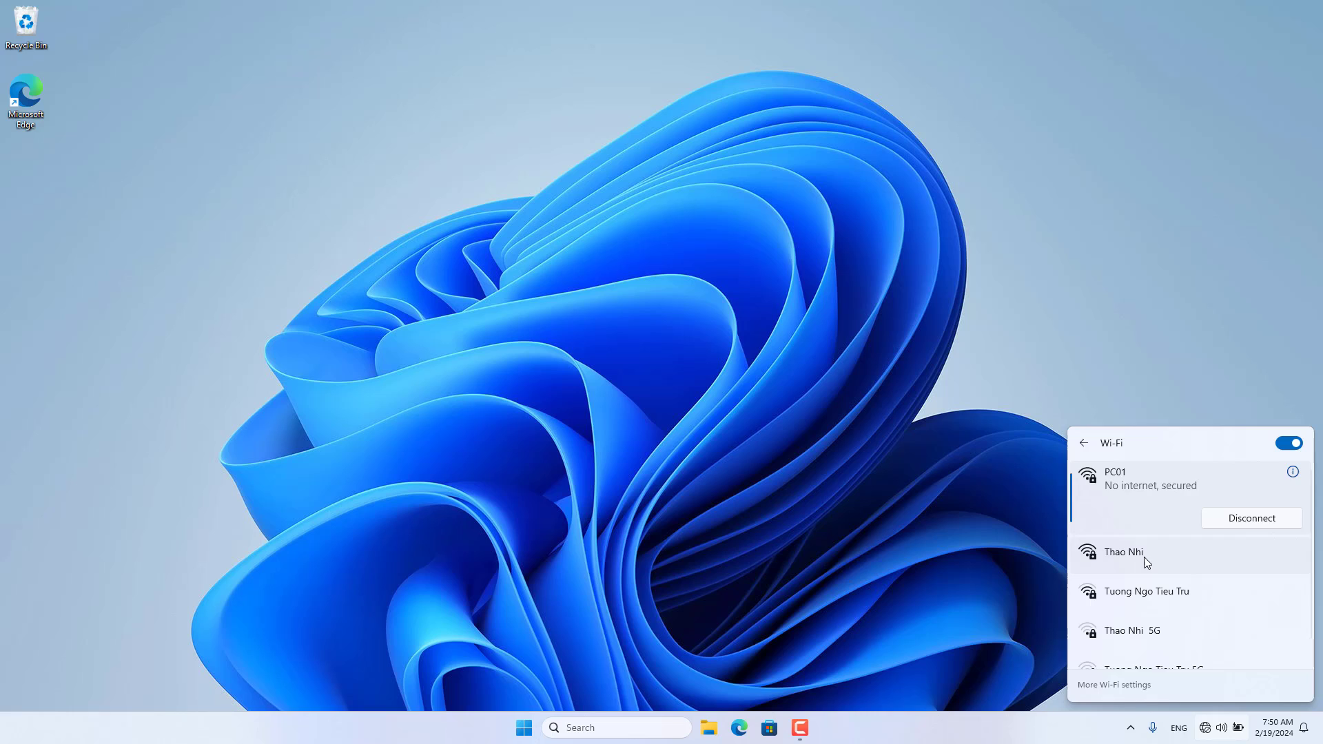
Step: Open \\DESKTOP-MVK5502 from Run and submit the network credentials
{"action": "type", "text": "\\\\DESKTOP-MVK"}
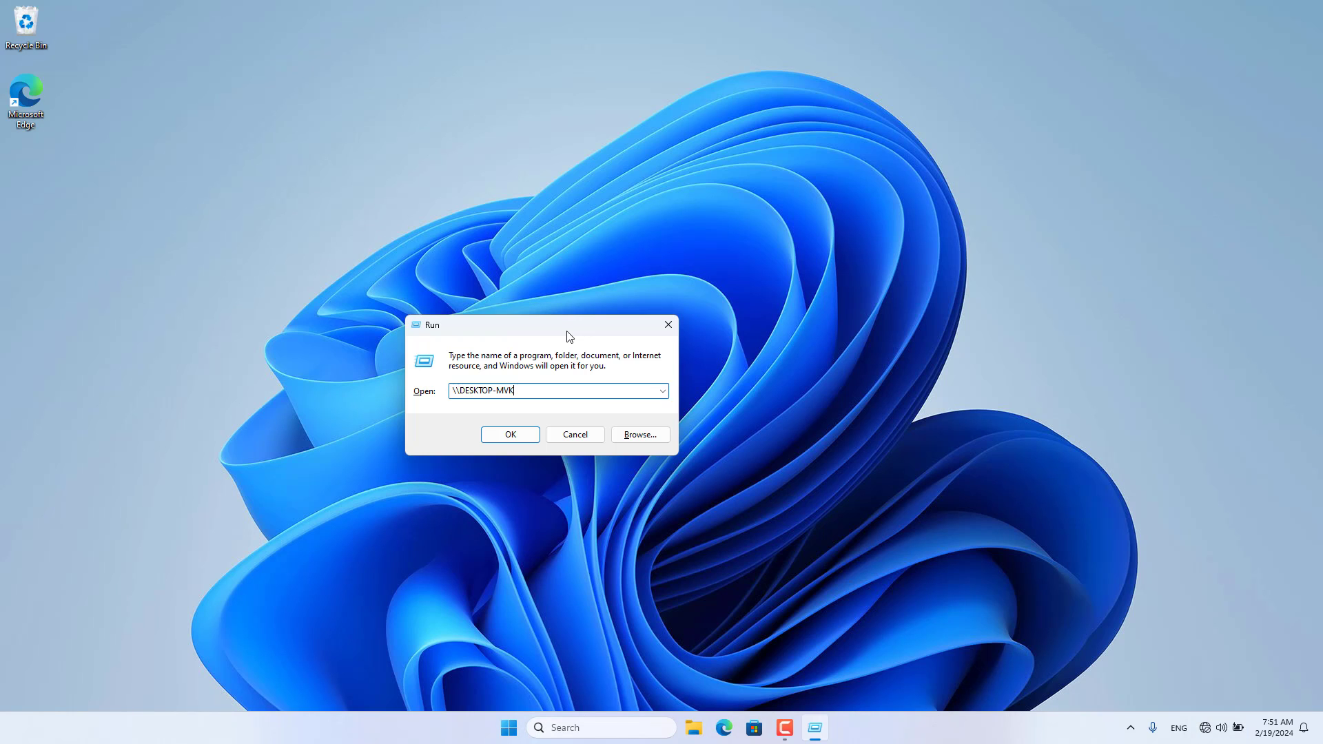
{"action": "type", "text": "5502"}
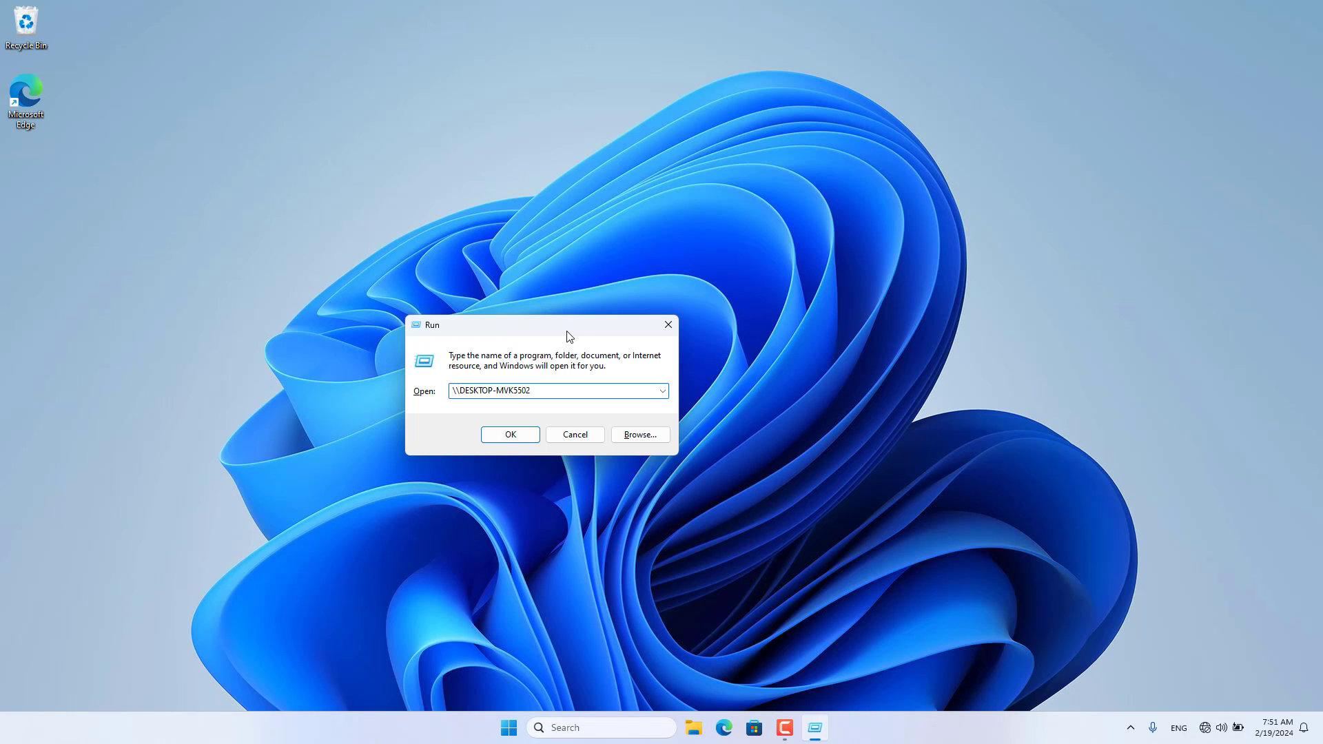
{"action": "left_click", "coordinate": [574, 433]}
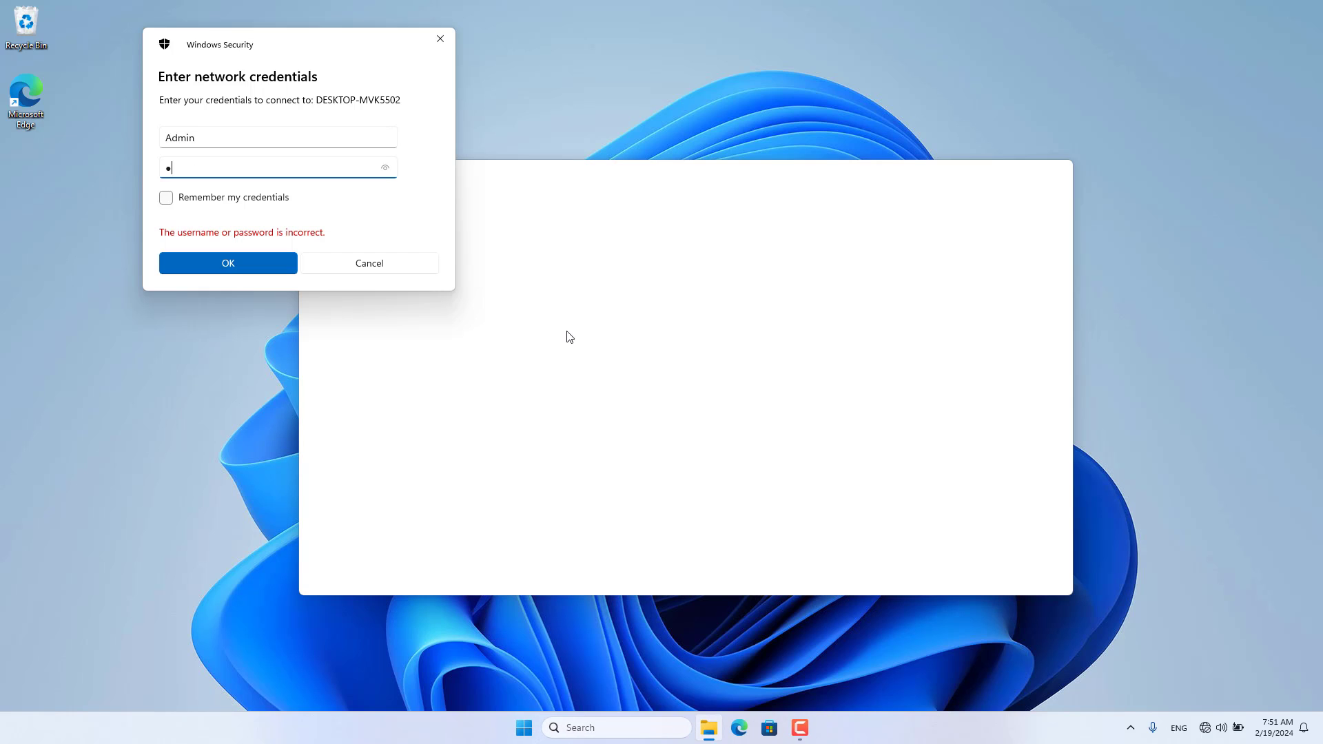
{"action": "left_click", "coordinate": [227, 262]}
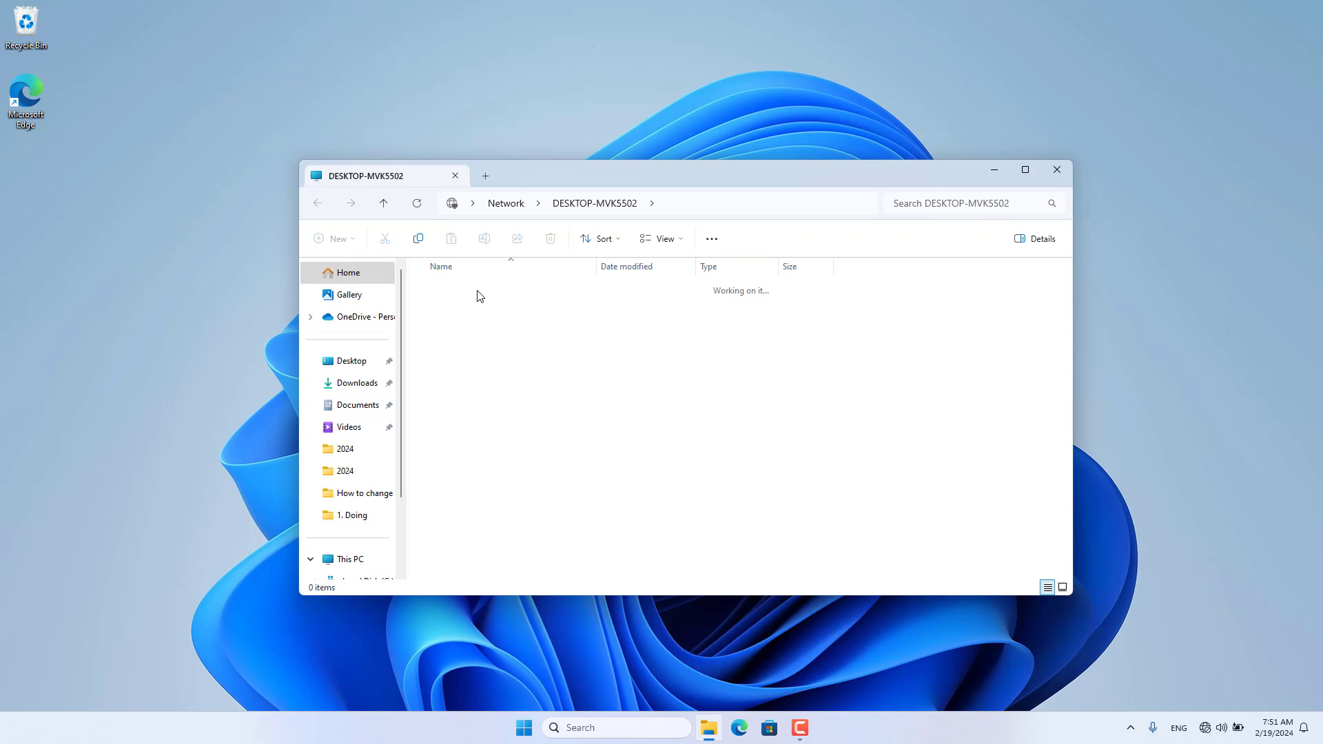